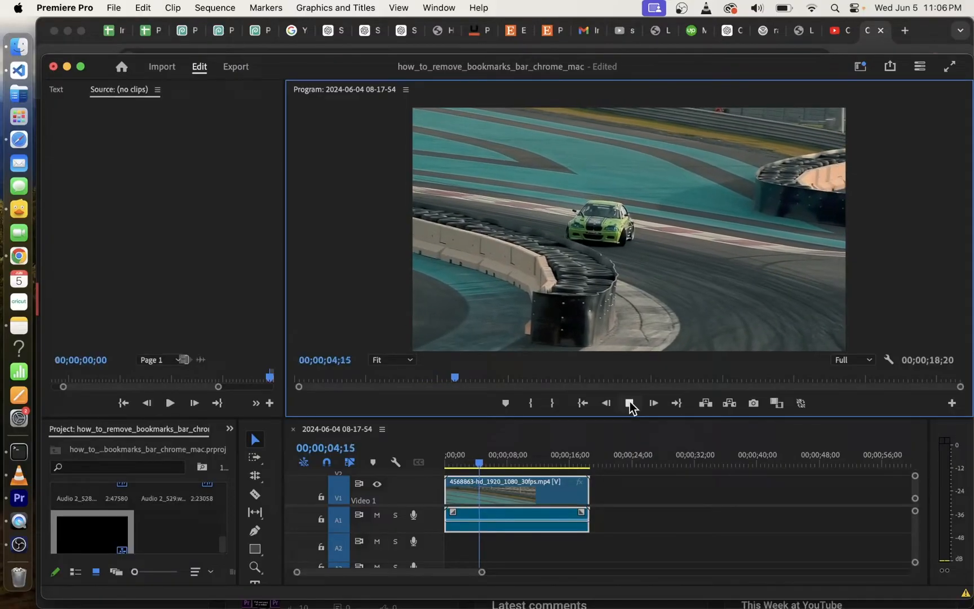
# Step: Stop playback of the drift car clip at 00;00;06;17
pyautogui.click(629, 404)
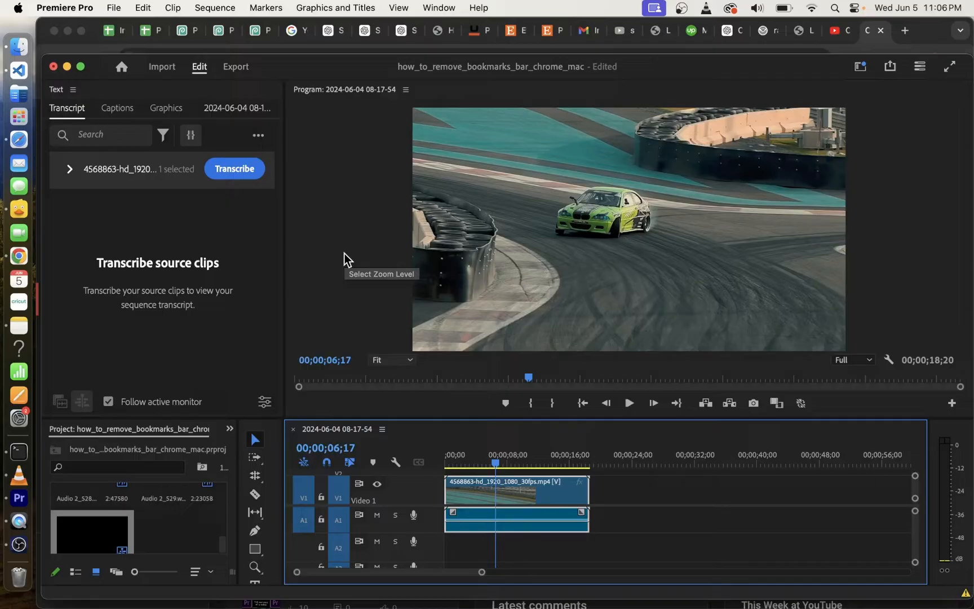
# Step: Show the drift clip's Motion properties in Effect Controls, Scale at 100.0
pyautogui.click(103, 90)
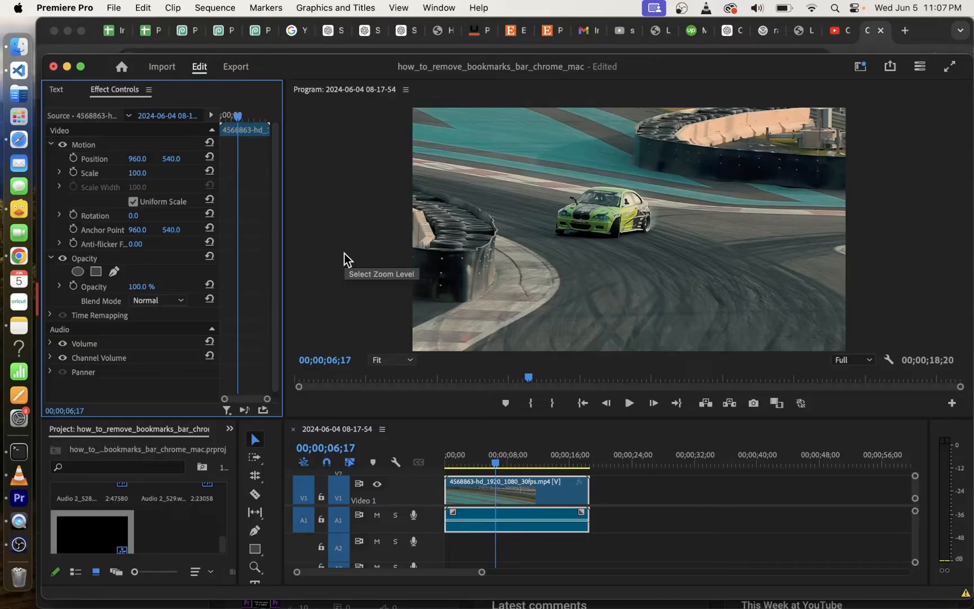
pyautogui.moveTo(116, 254)
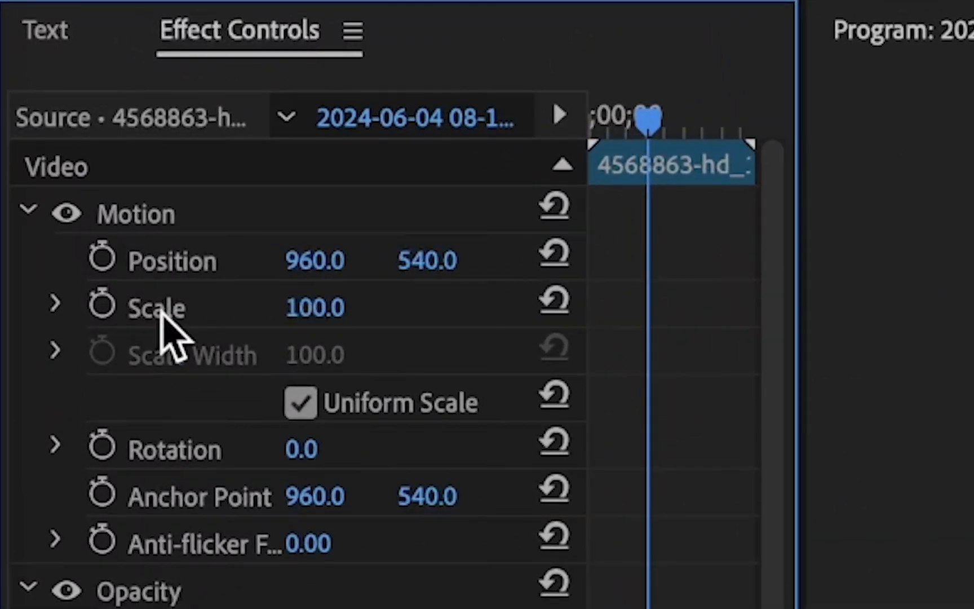
pyautogui.moveTo(179, 471)
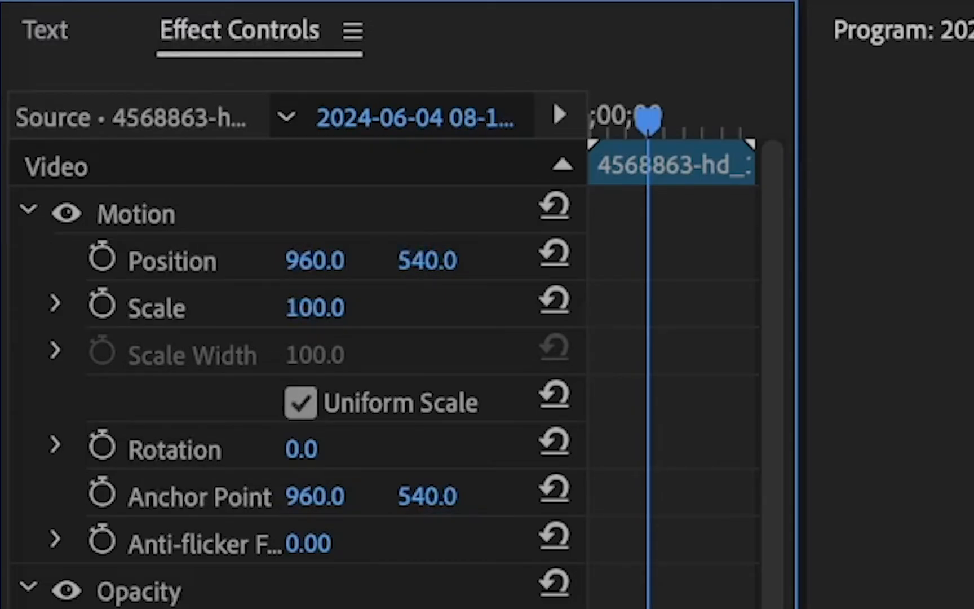
# Step: Enable Scale keyframing with a first keyframe of 100.0 at 00;00;06;17
pyautogui.click(102, 307)
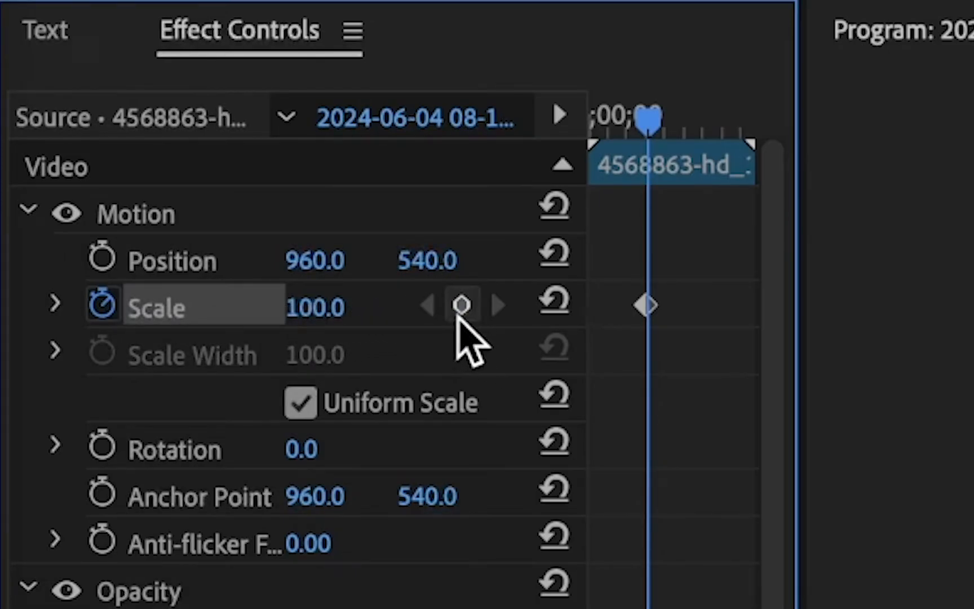
pyautogui.click(461, 306)
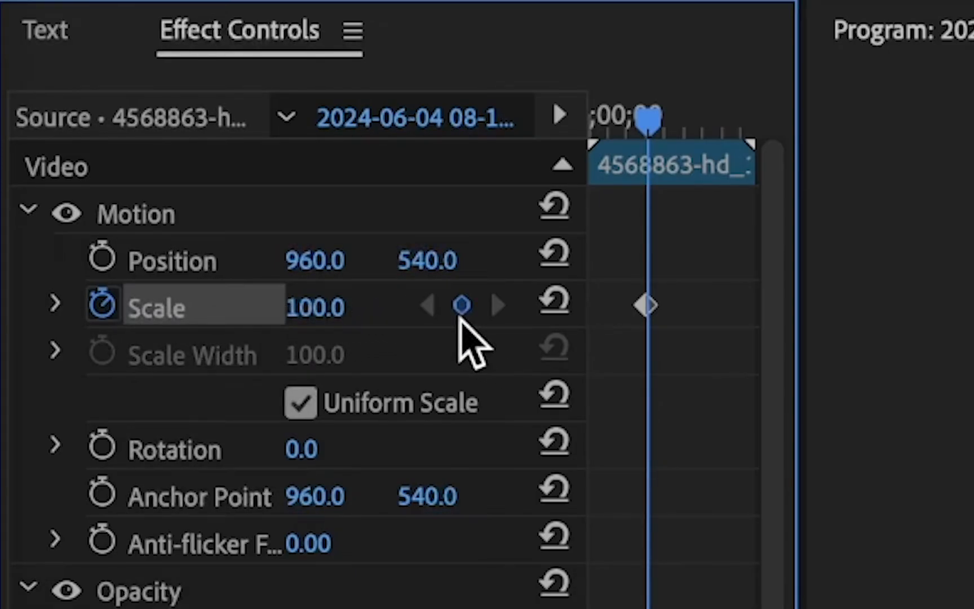
pyautogui.moveTo(482, 380)
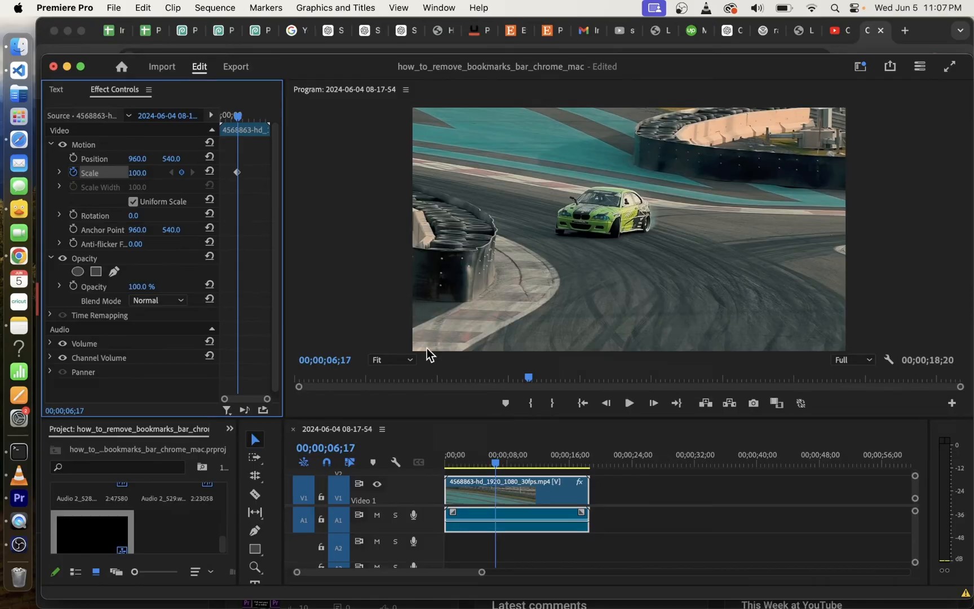
pyautogui.moveTo(586, 419)
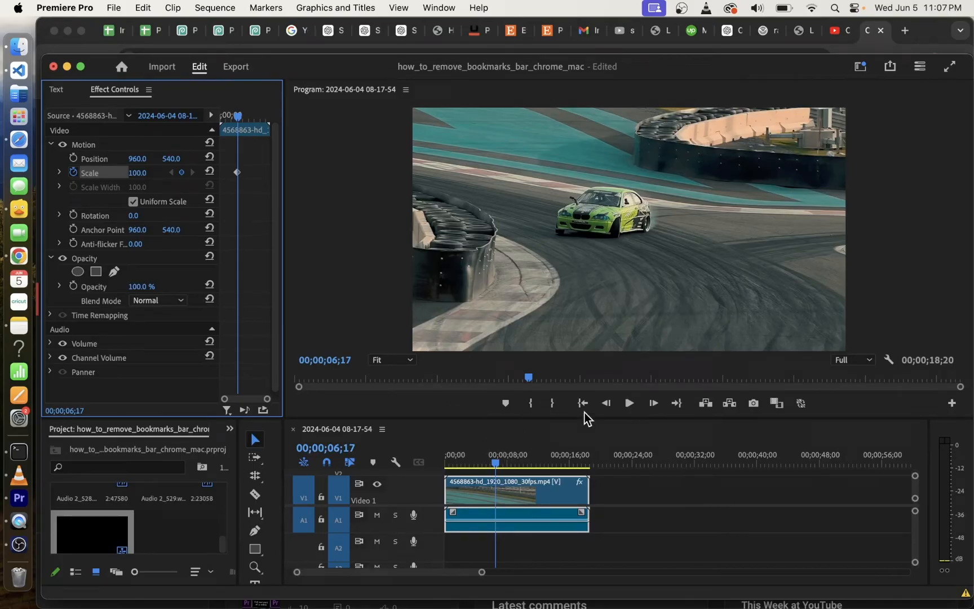
# Step: Play from the first keyframe and stop around 10 seconds for the second Scale keyframe
pyautogui.click(630, 404)
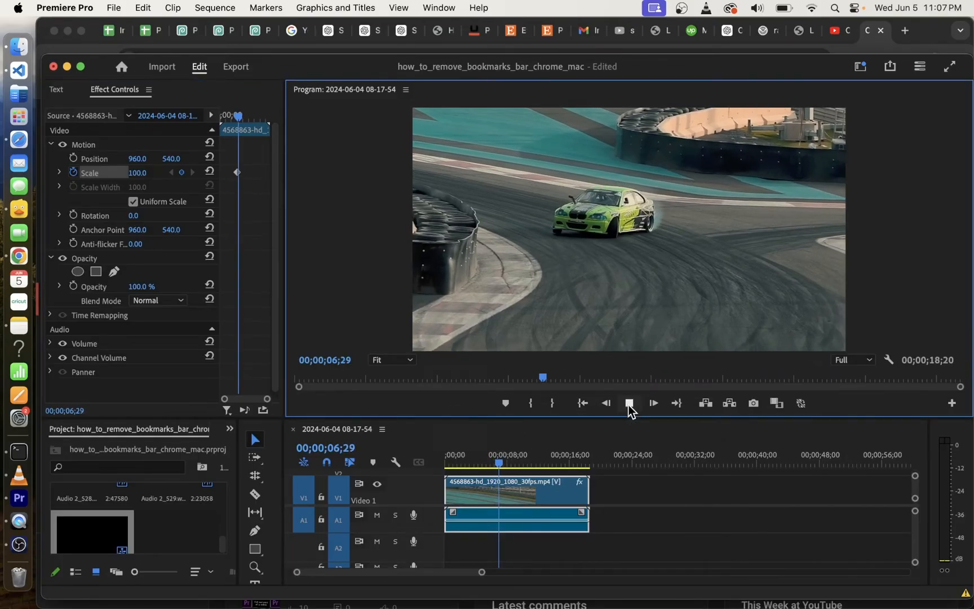
pyautogui.click(629, 404)
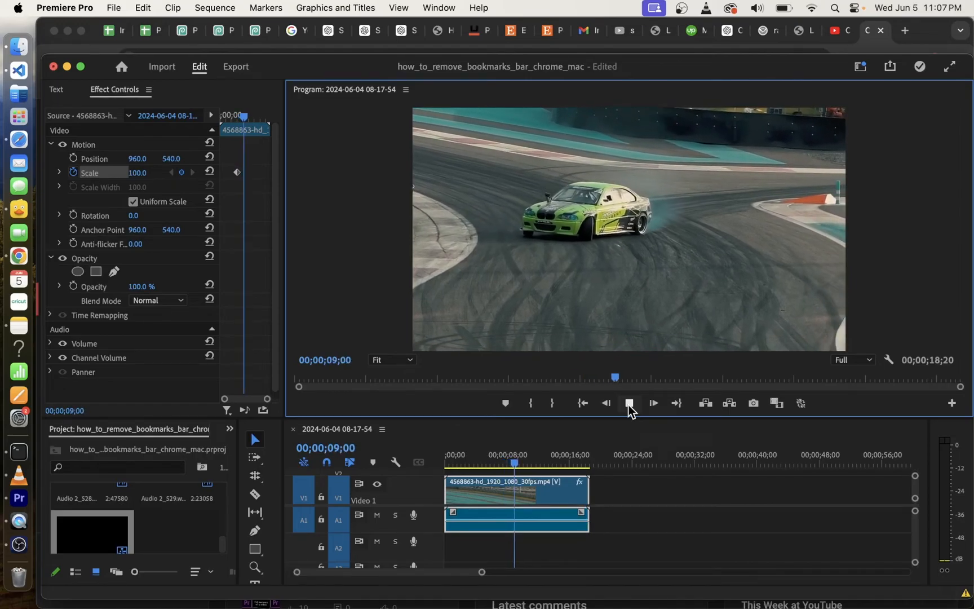
pyautogui.click(629, 404)
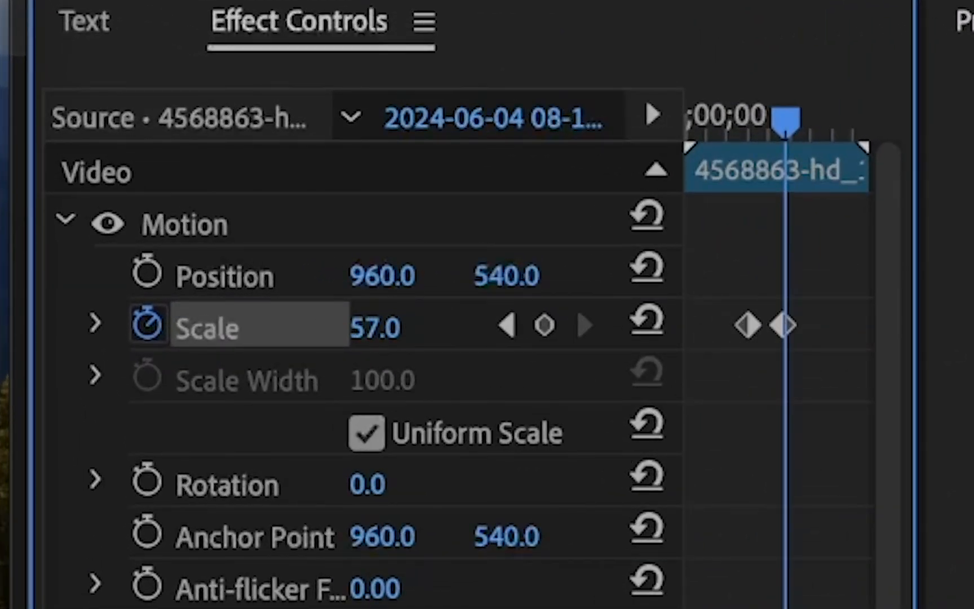
# Step: Bring the second Scale keyframe at 00;00;10;08 down to 54.0
pyautogui.moveTo(416, 327); pyautogui.dragTo(392, 327)
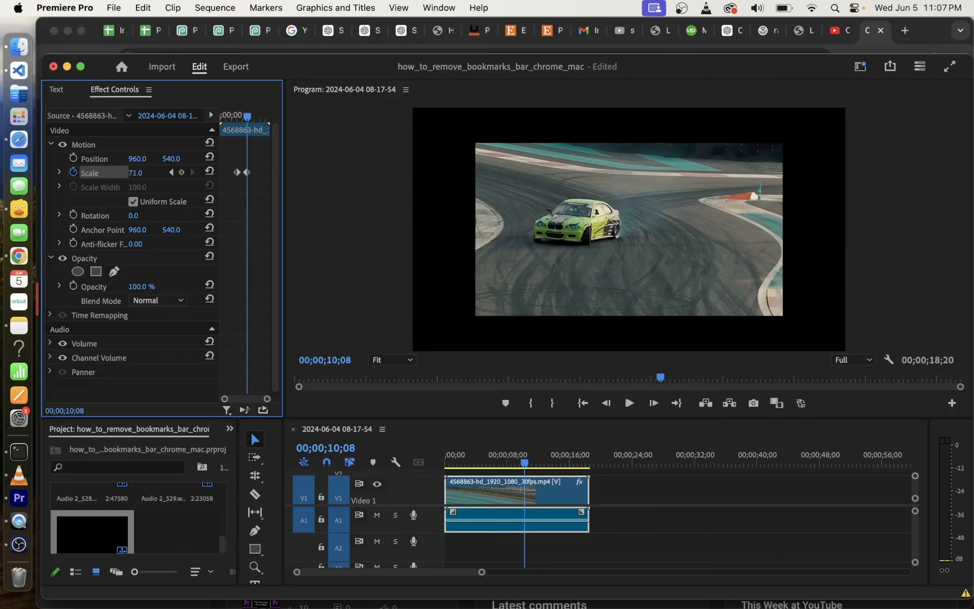
pyautogui.moveTo(143, 173); pyautogui.dragTo(127, 172)
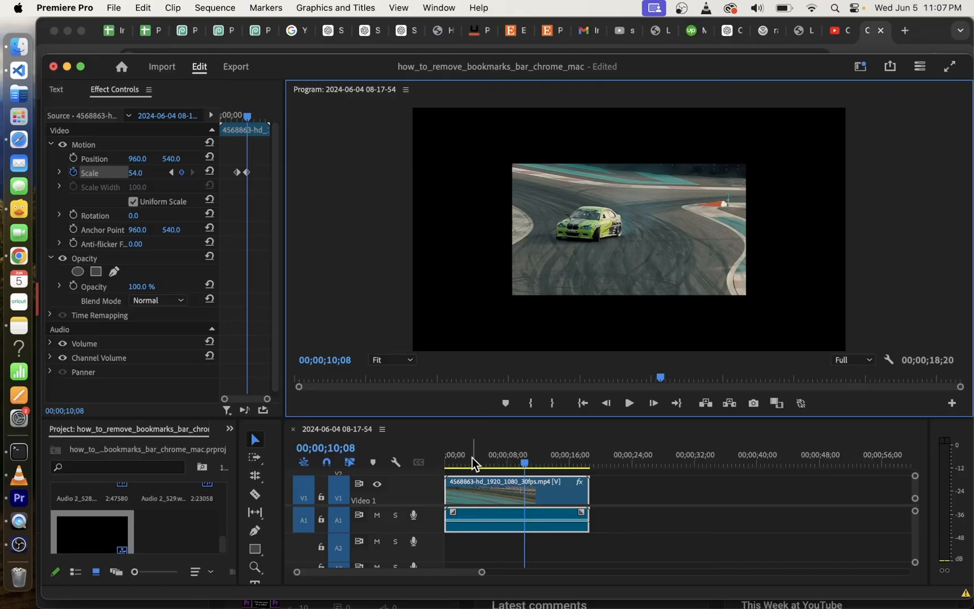
pyautogui.click(629, 403)
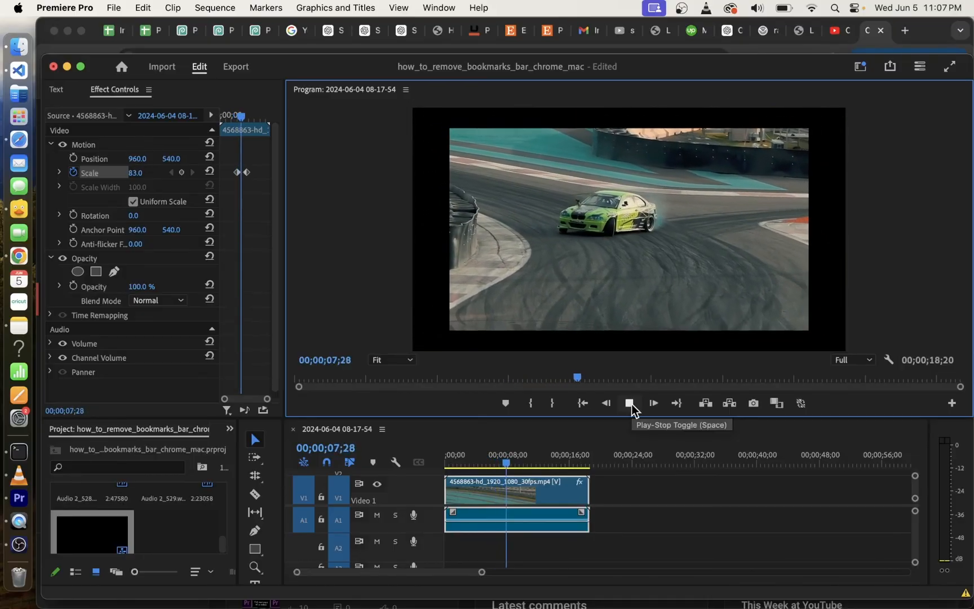
pyautogui.click(629, 403)
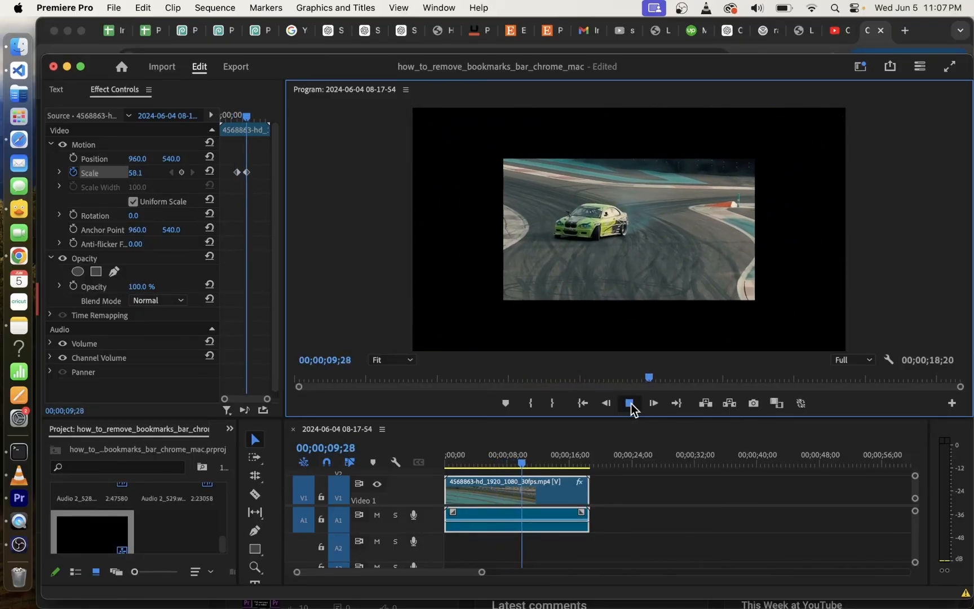
pyautogui.click(629, 404)
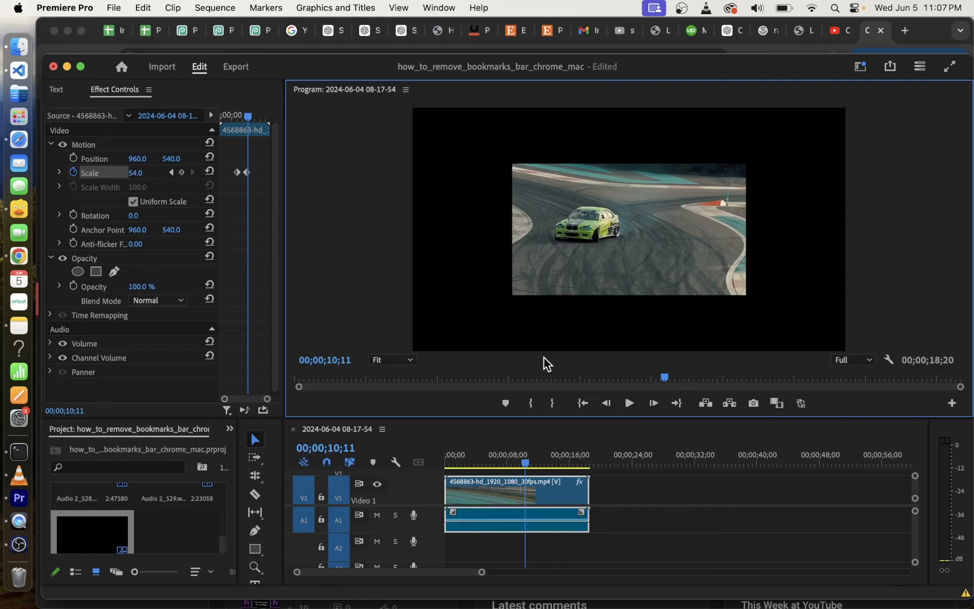